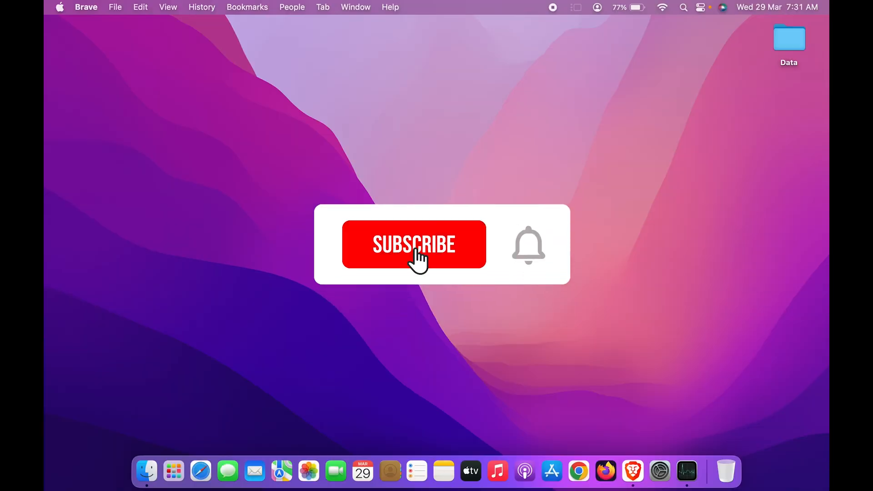
# - Launch Activity Monitor from the Dock and reveal its app menu in the menu bar
pyautogui.click(685, 472)
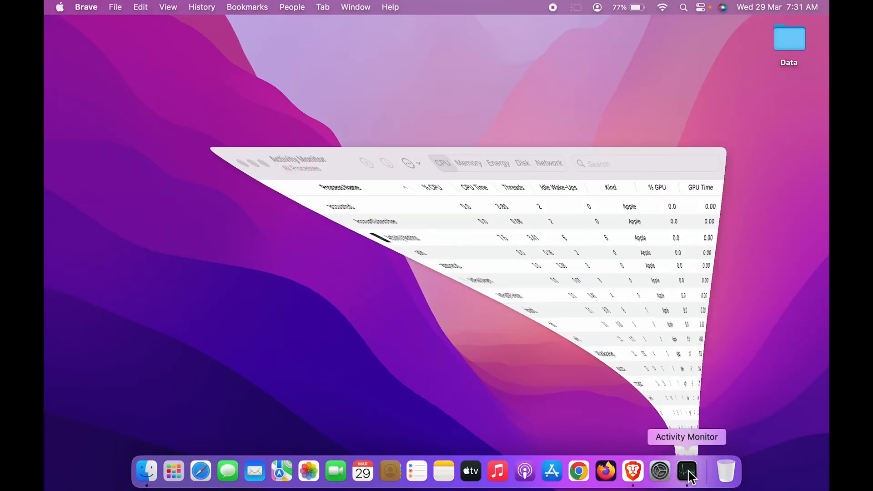
pyautogui.click(686, 472)
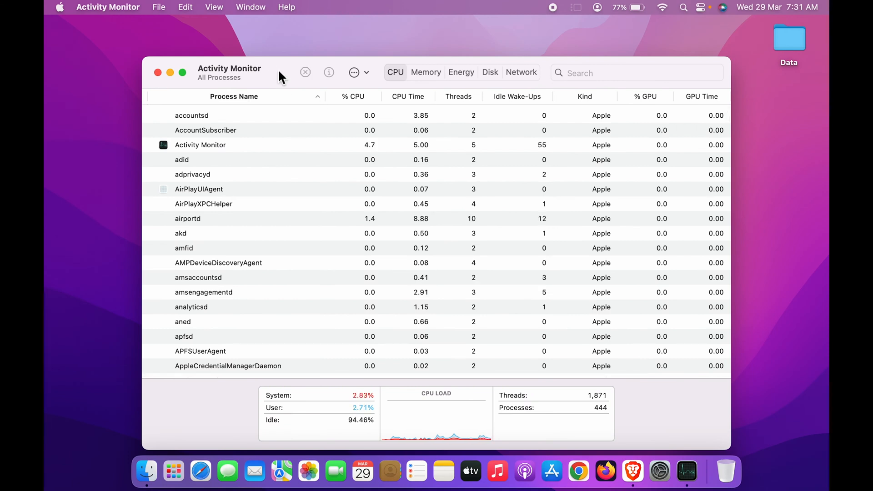
pyautogui.moveTo(208, 283)
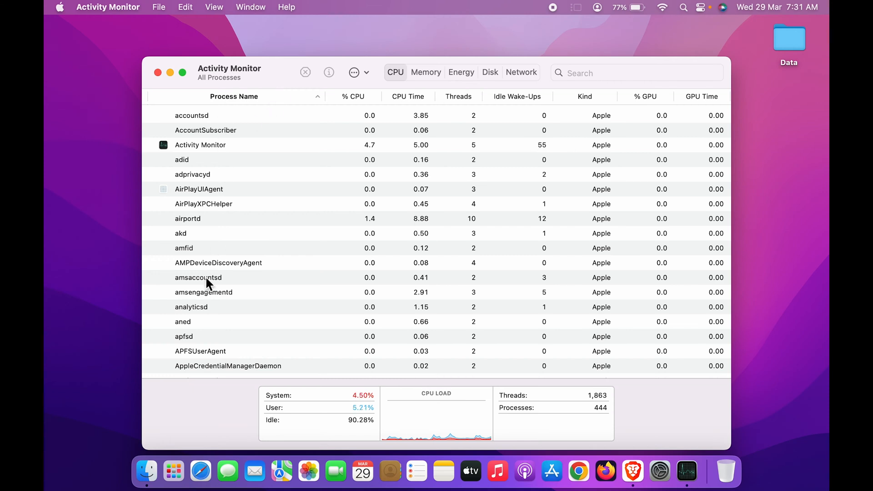
pyautogui.moveTo(271, 203)
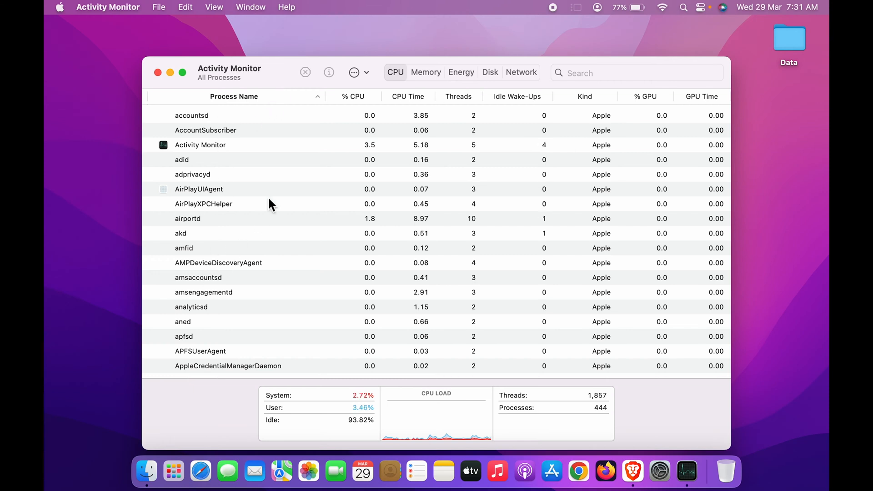
pyautogui.moveTo(281, 80)
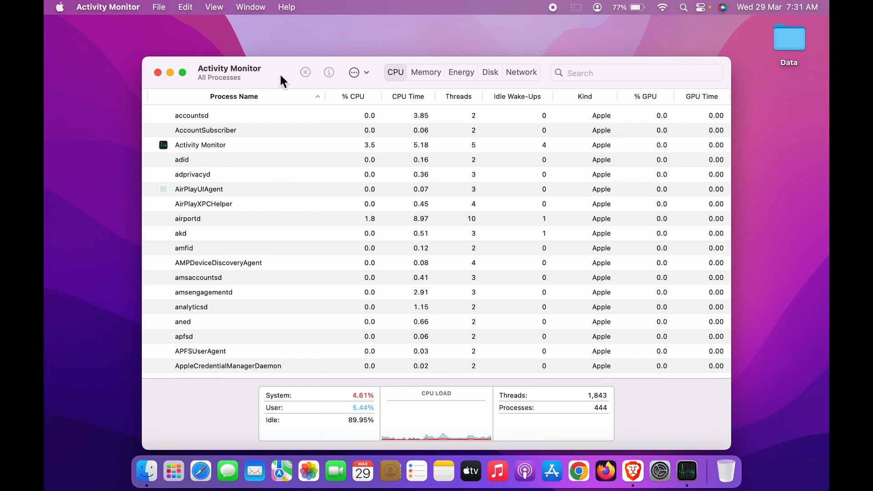
pyautogui.click(108, 7)
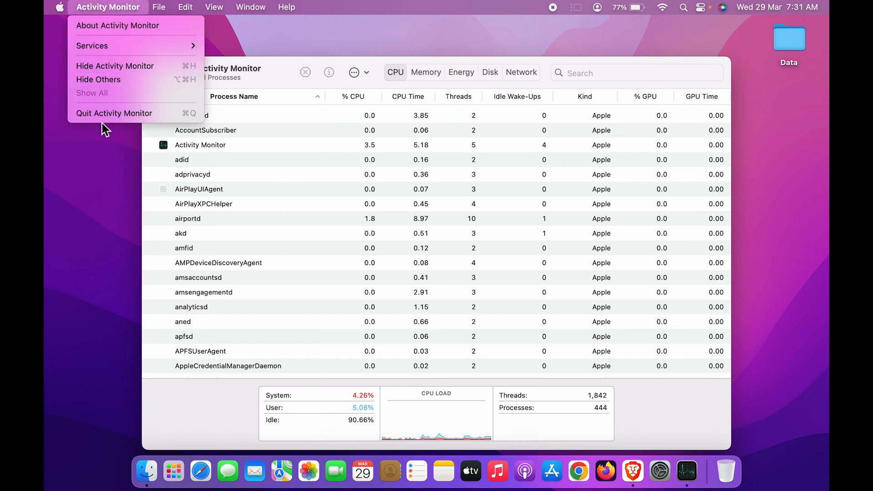
# - Quit Activity Monitor, then show Launchpad's Other utilities folder to restart it
pyautogui.click(114, 113)
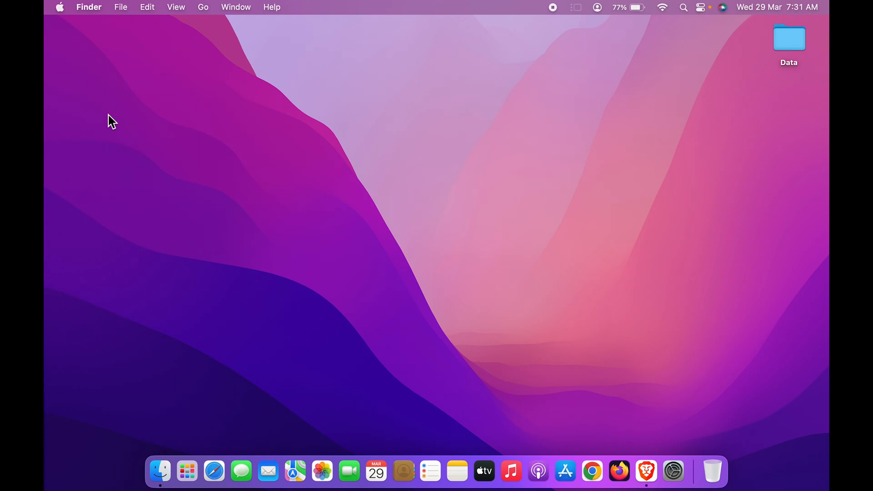
pyautogui.moveTo(188, 471)
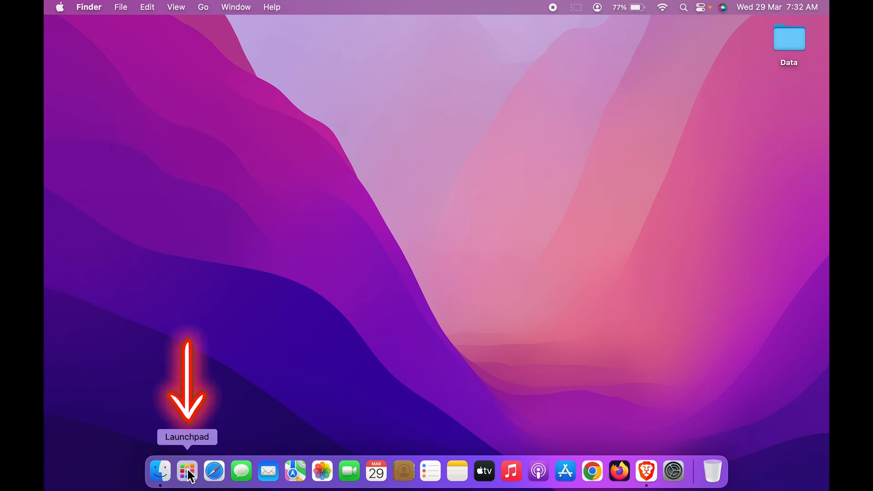
pyautogui.click(188, 471)
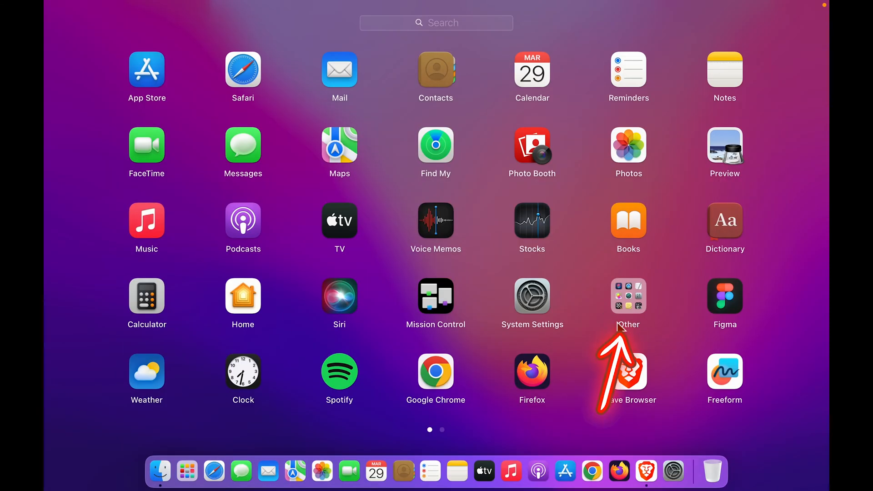
pyautogui.click(628, 295)
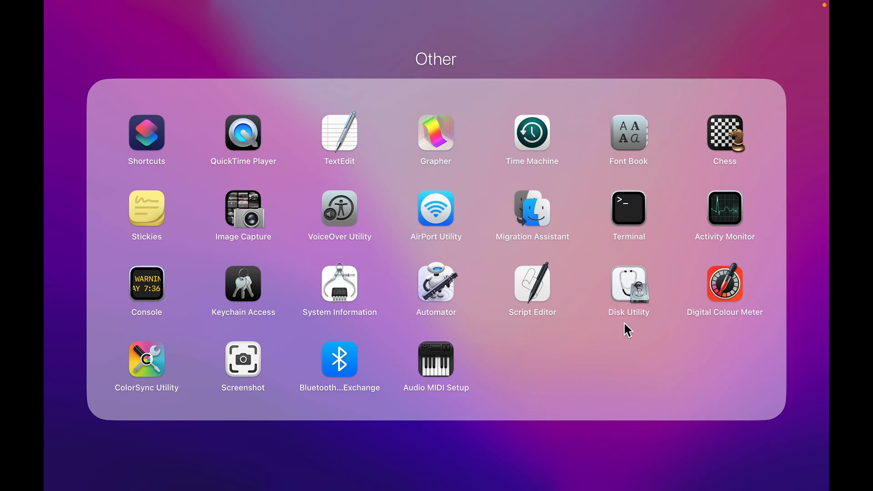
pyautogui.moveTo(702, 247)
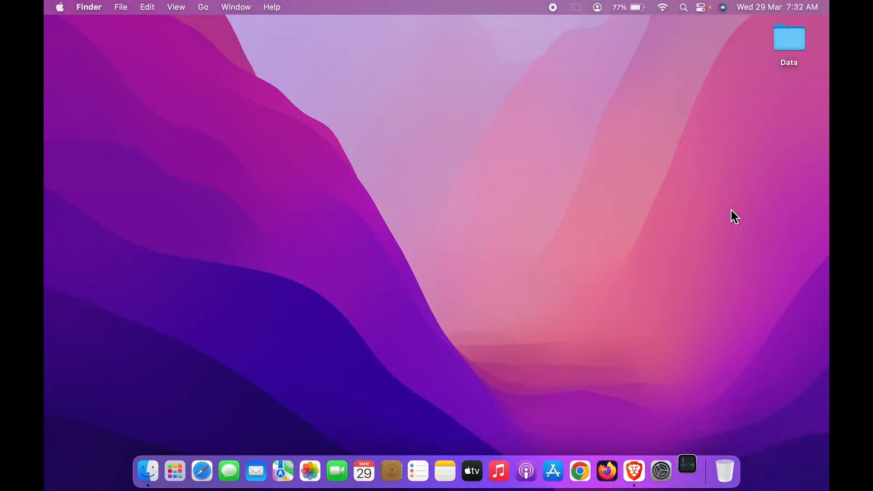
# - Relaunch Activity Monitor and review the Memory, Disk and Network views before returning to CPU
pyautogui.click(687, 471)
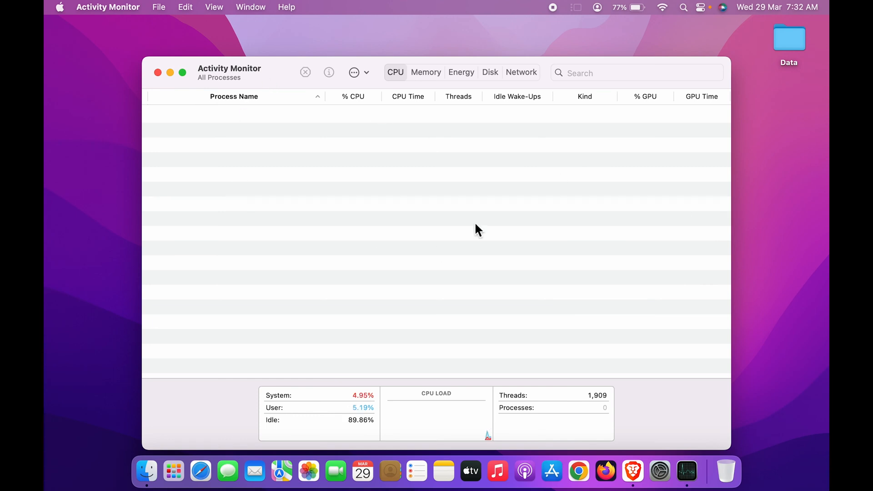
pyautogui.moveTo(454, 173)
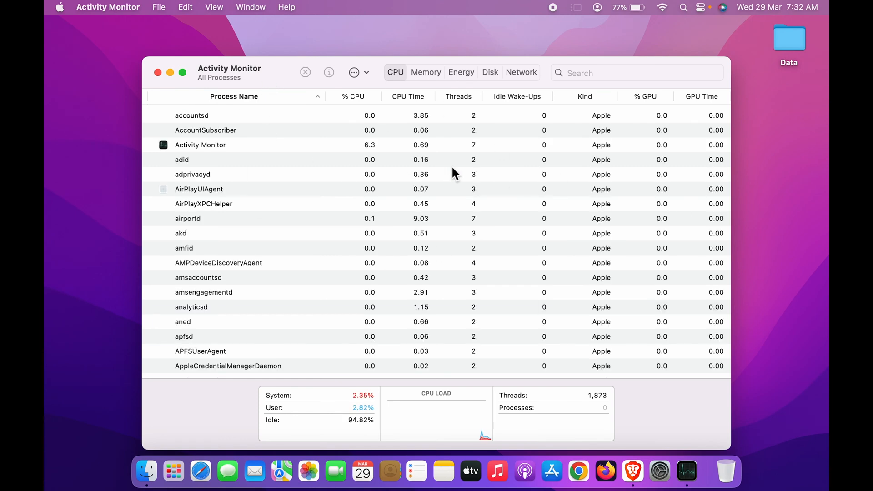
pyautogui.moveTo(222, 272)
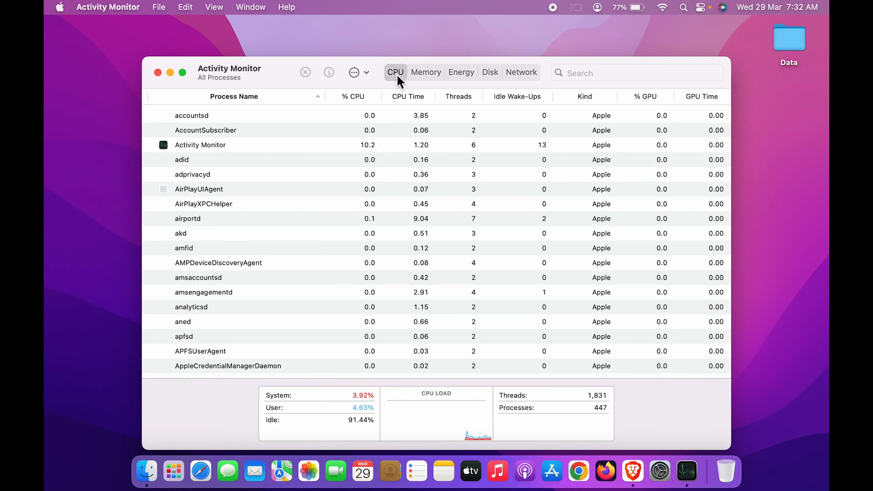
pyautogui.click(426, 73)
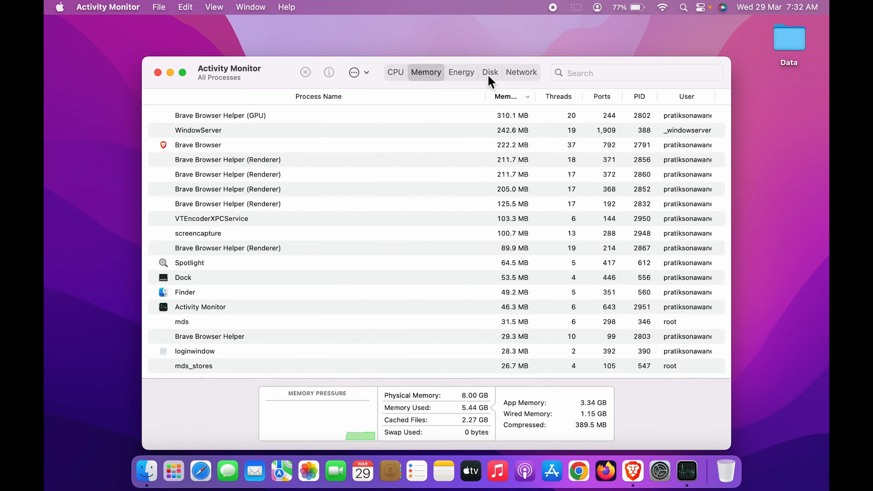
pyautogui.click(489, 71)
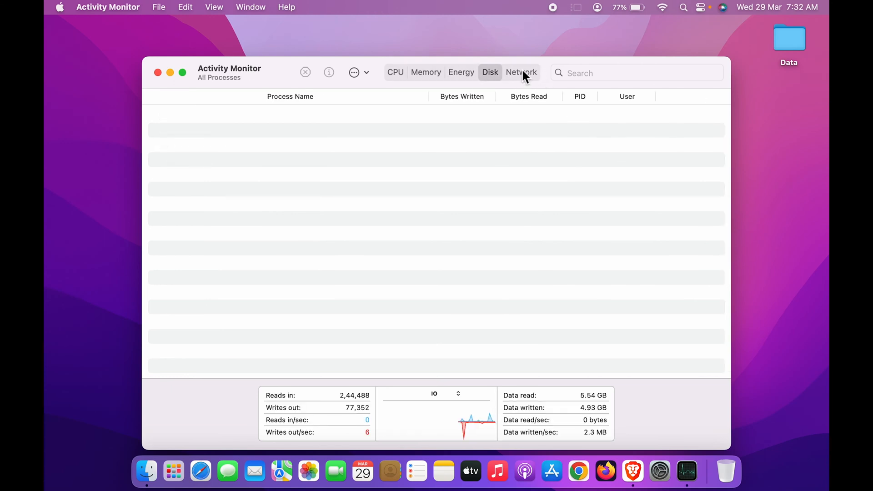
pyautogui.click(520, 73)
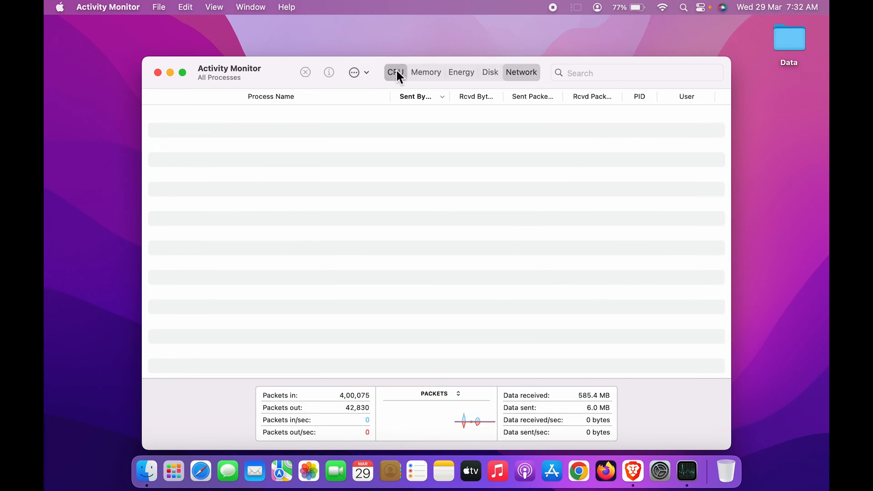
pyautogui.click(395, 72)
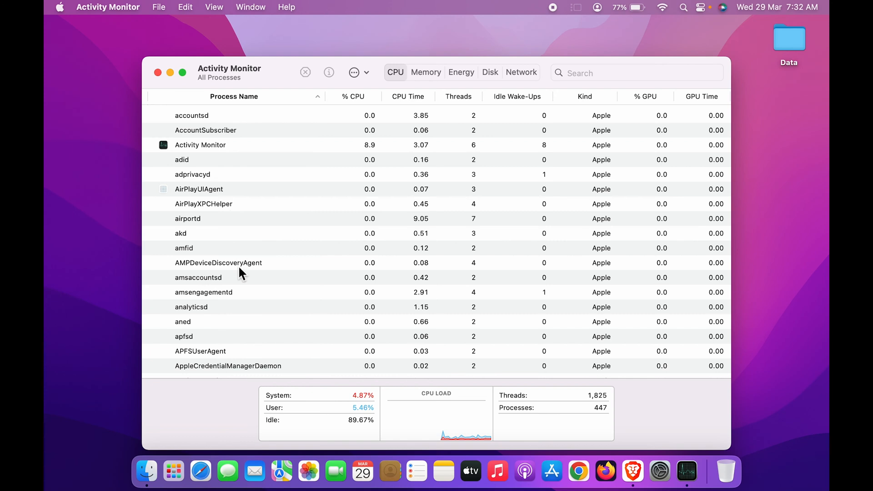
# - Scroll through the CPU process list to review the running processes
pyautogui.scroll(-3)
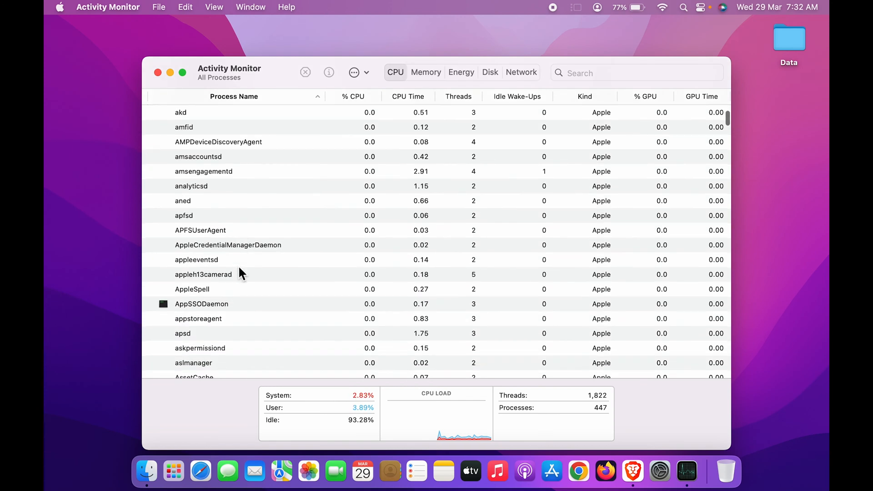
pyautogui.scroll(3)
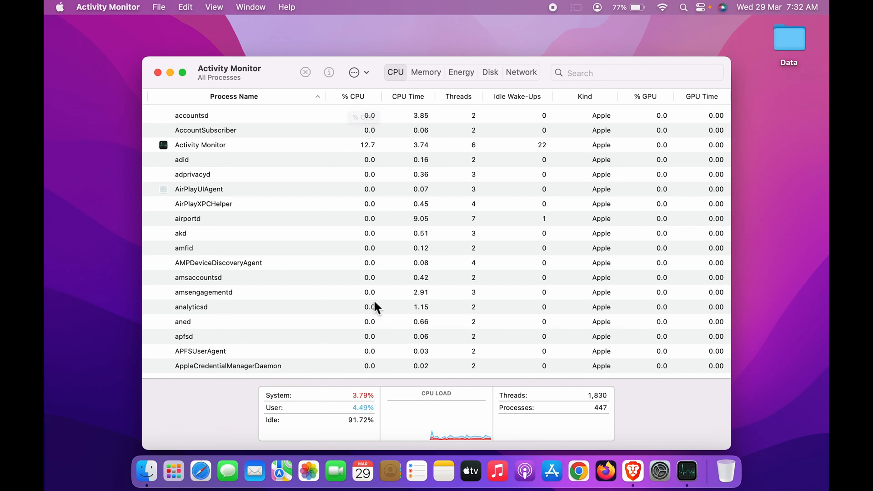
pyautogui.moveTo(254, 216)
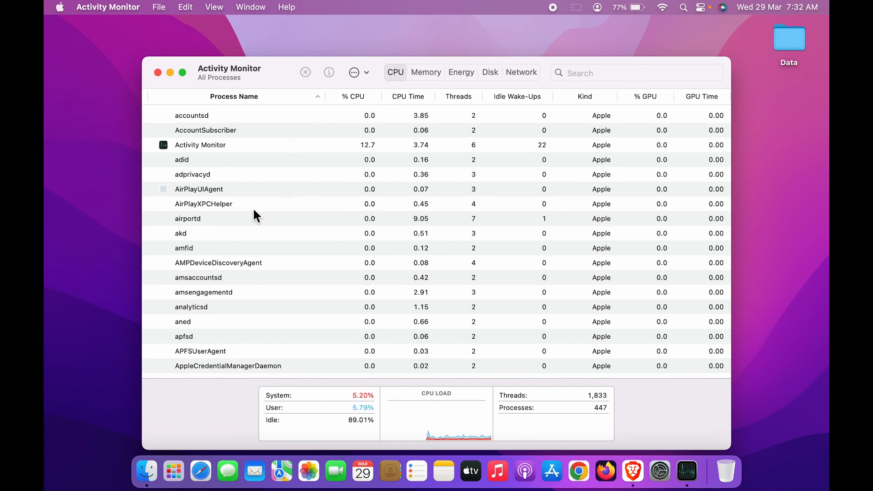
pyautogui.scroll(-3)
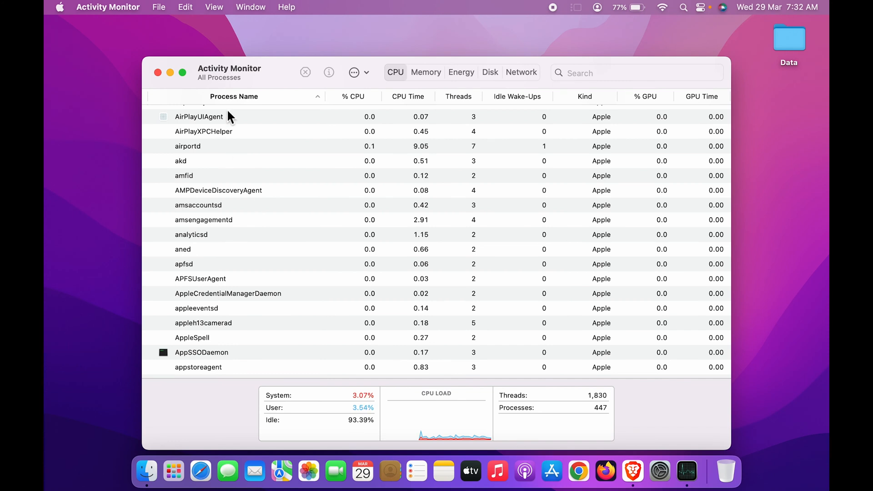
pyautogui.moveTo(115, 16)
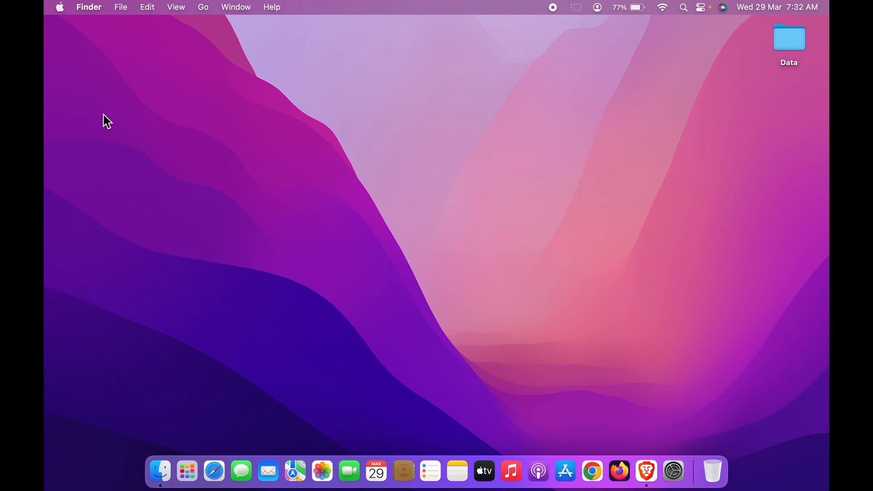
pyautogui.moveTo(446, 100)
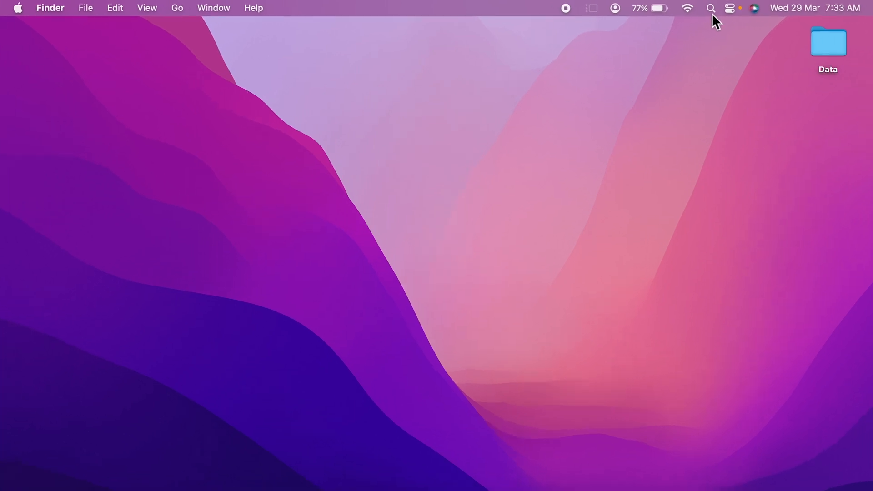
pyautogui.moveTo(717, 13)
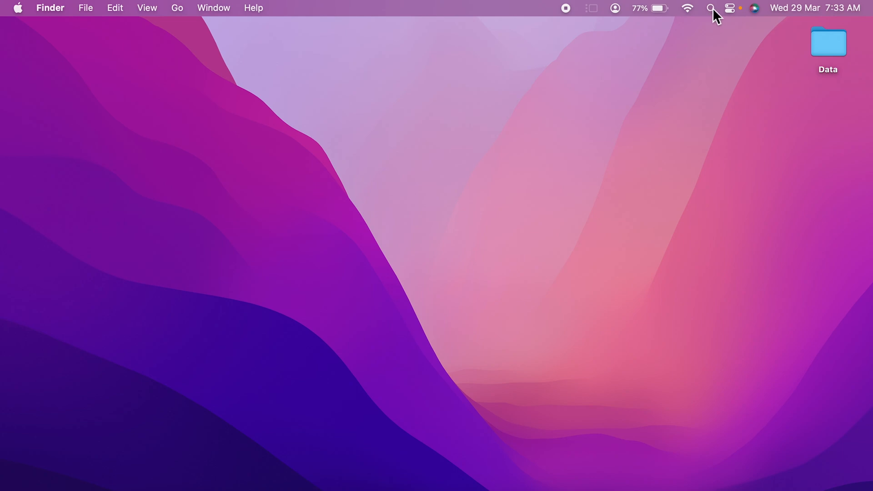
# - Find 'activity Monitor' with Spotlight search and launch it onto the desktop
pyautogui.click(711, 8)
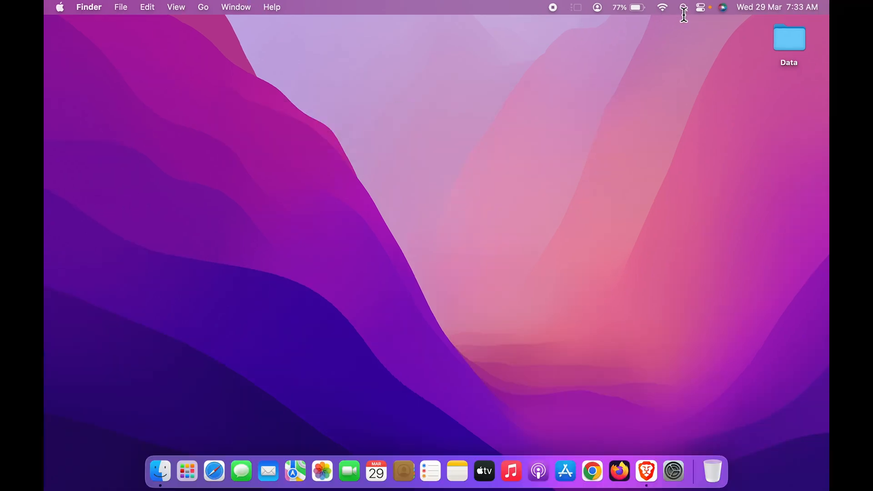
pyautogui.moveTo(532, 131)
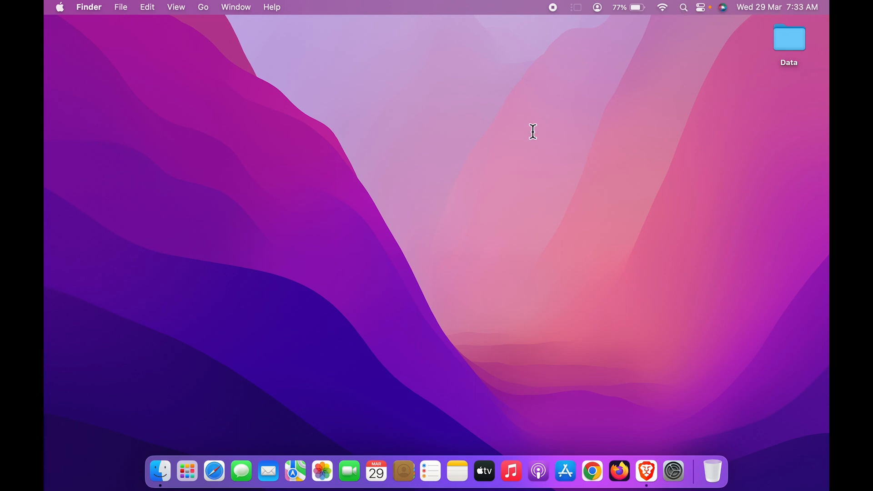
pyautogui.press('cmd+space')
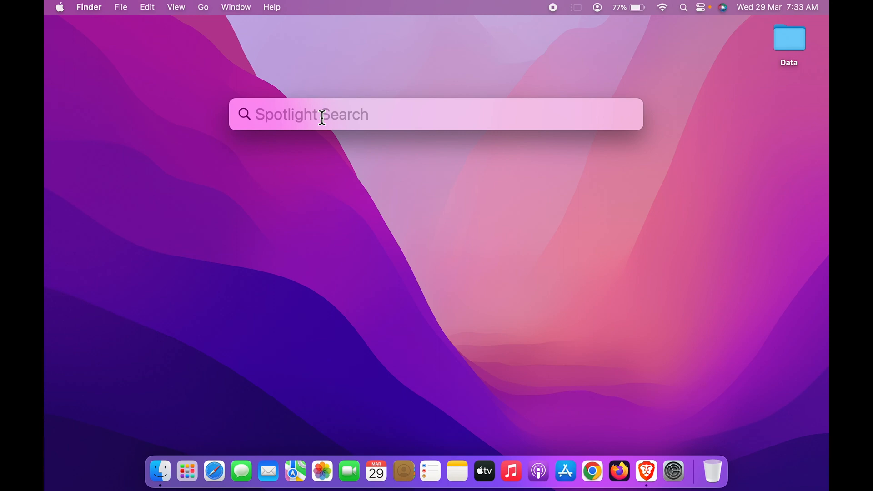
pyautogui.write('activity Monitor')
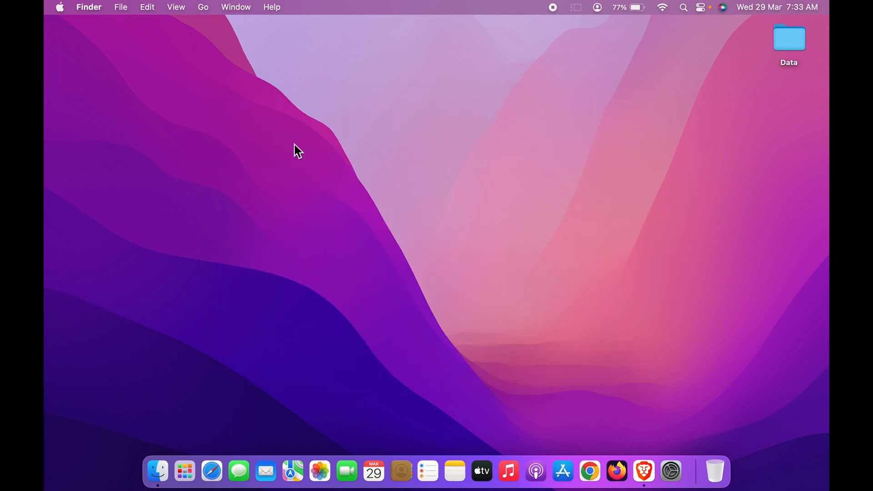
pyautogui.click(685, 472)
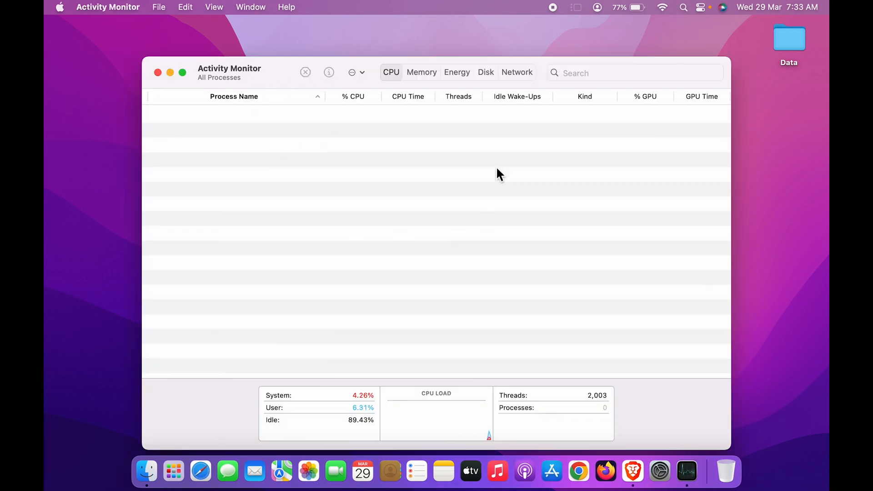
pyautogui.moveTo(273, 76)
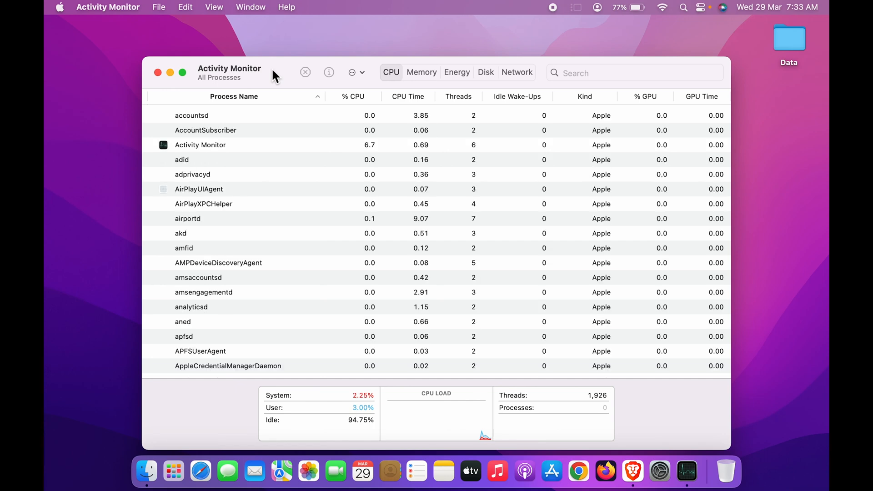
pyautogui.moveTo(237, 257)
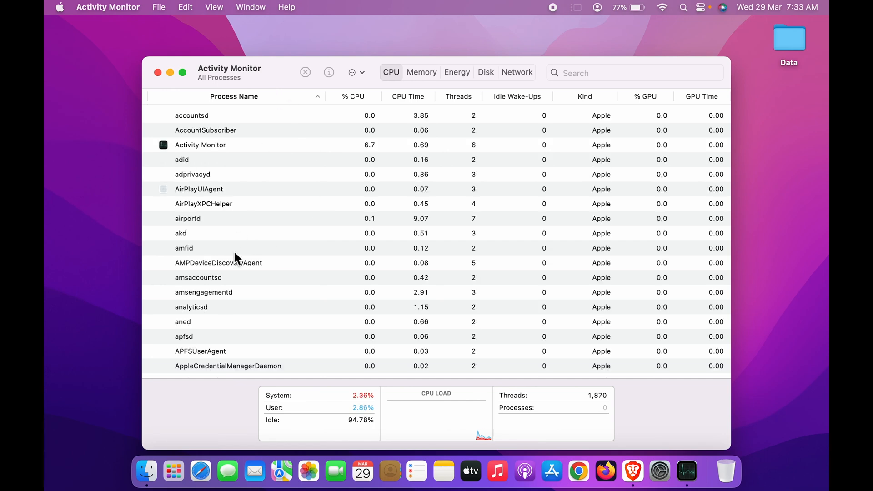
# - Browse the CPU process list, then minimize the window while the app keeps running
pyautogui.scroll(-3)
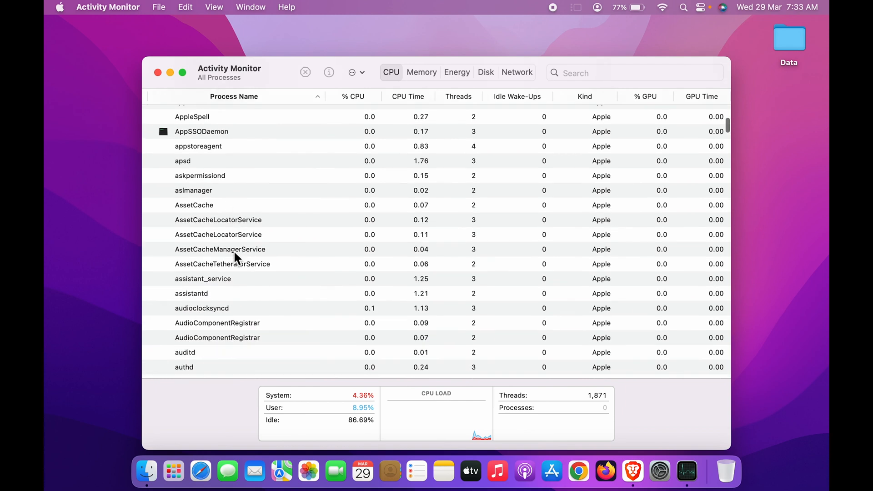
pyautogui.scroll(-3)
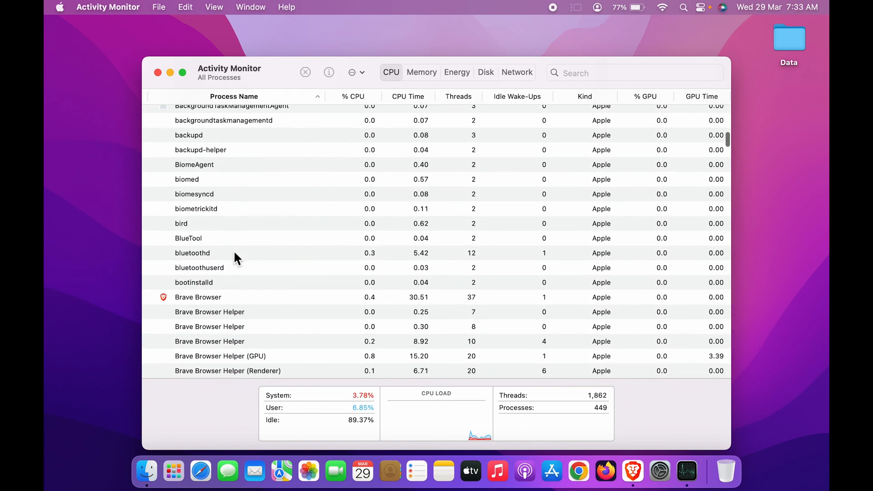
pyautogui.scroll(3)
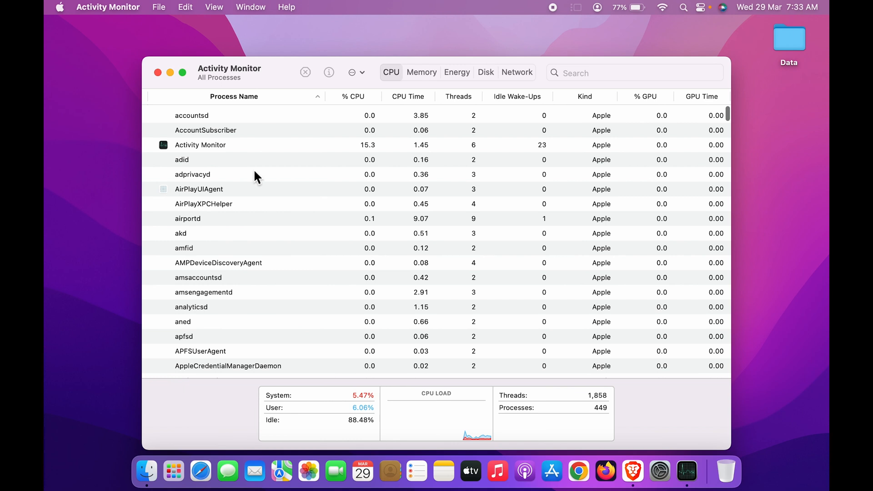
pyautogui.moveTo(350, 108)
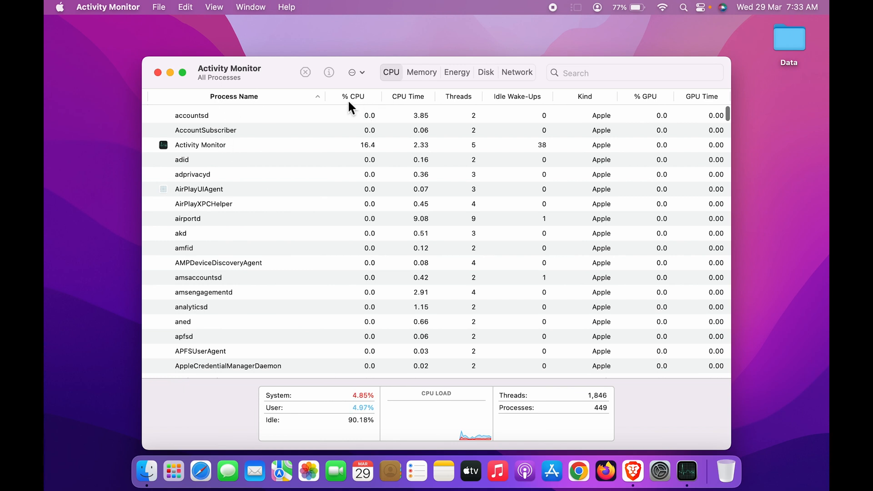
pyautogui.moveTo(359, 103)
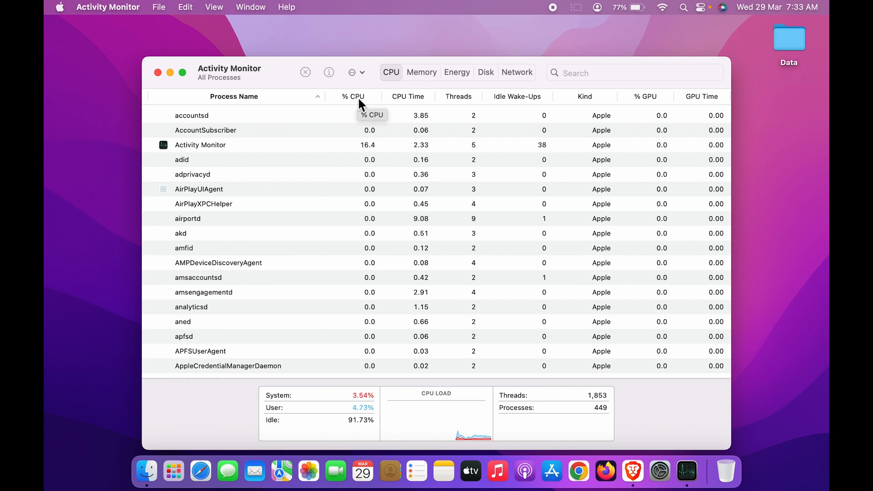
pyautogui.moveTo(173, 78)
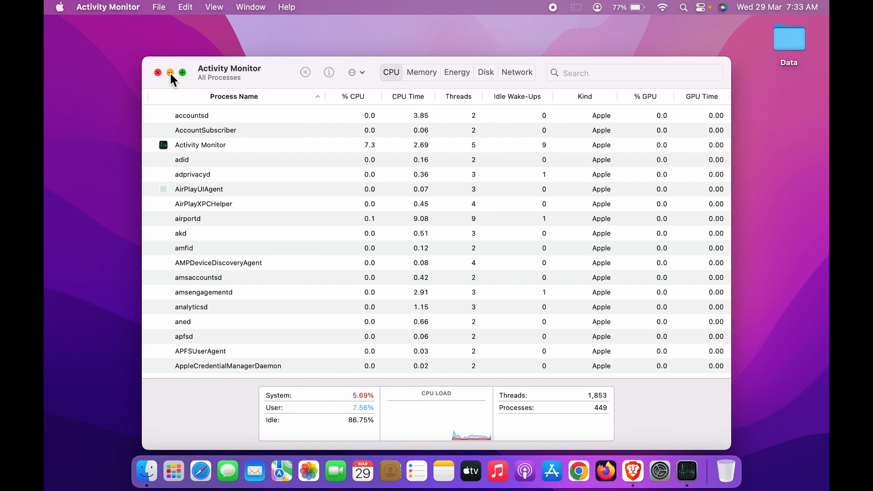
pyautogui.click(157, 72)
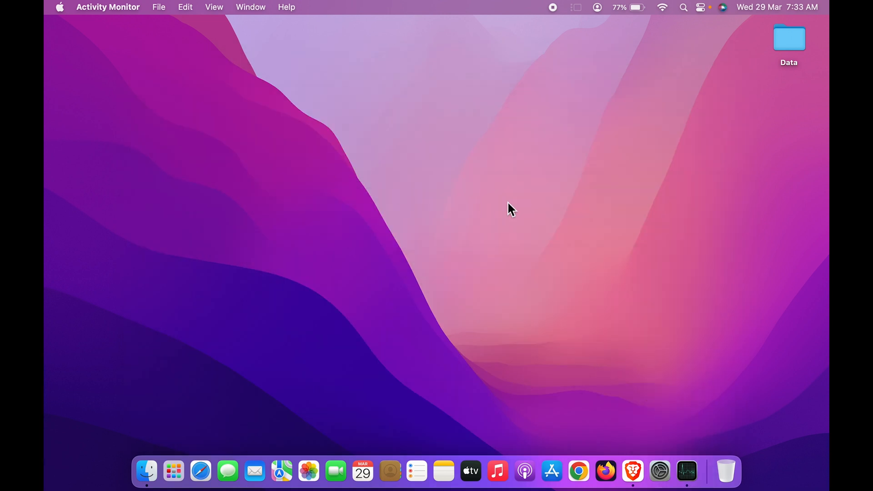
pyautogui.moveTo(799, 285)
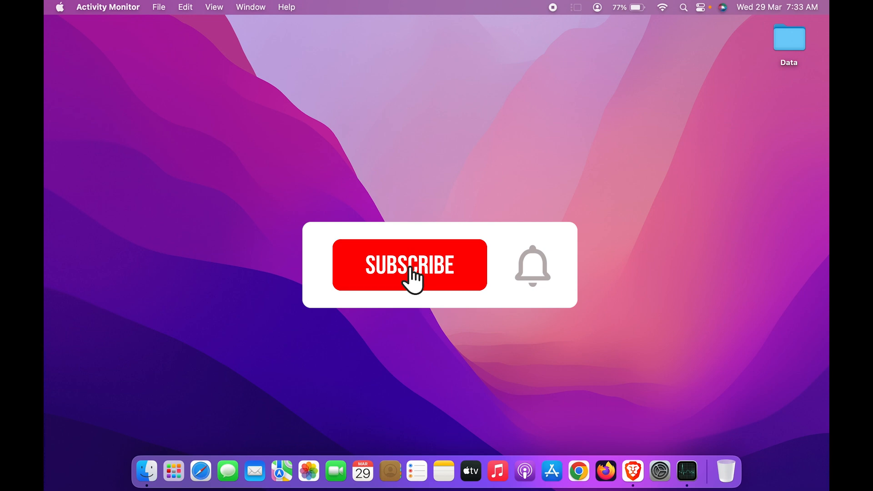
pyautogui.click(409, 265)
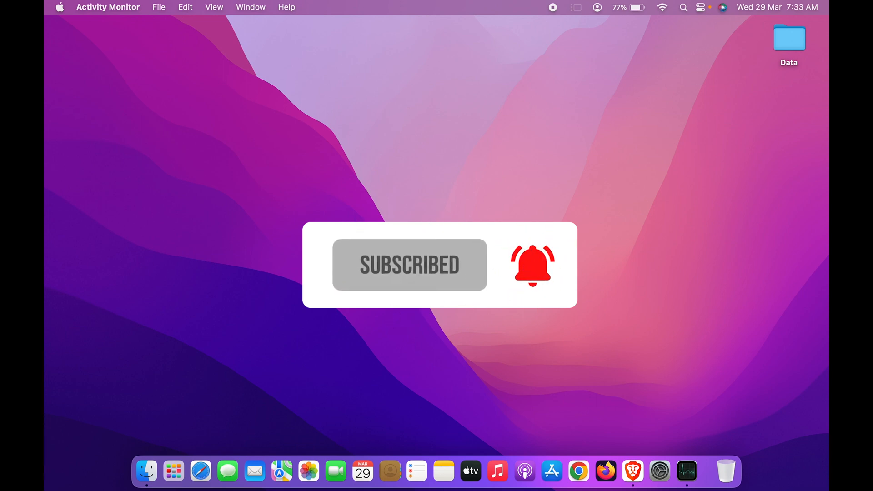